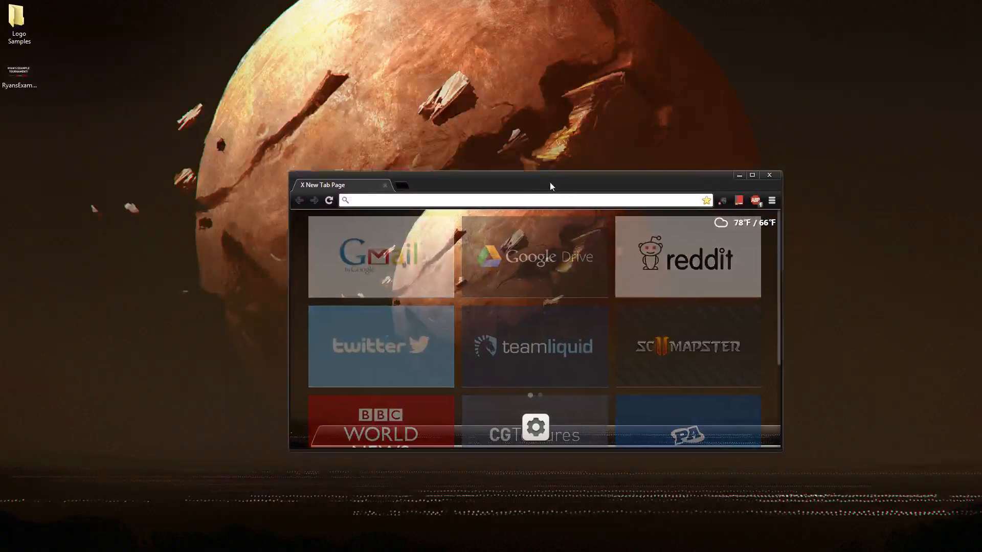
# Step: Search Google for 'nvidia dds plugin' from the Chrome address bar
pyautogui.click(753, 175)
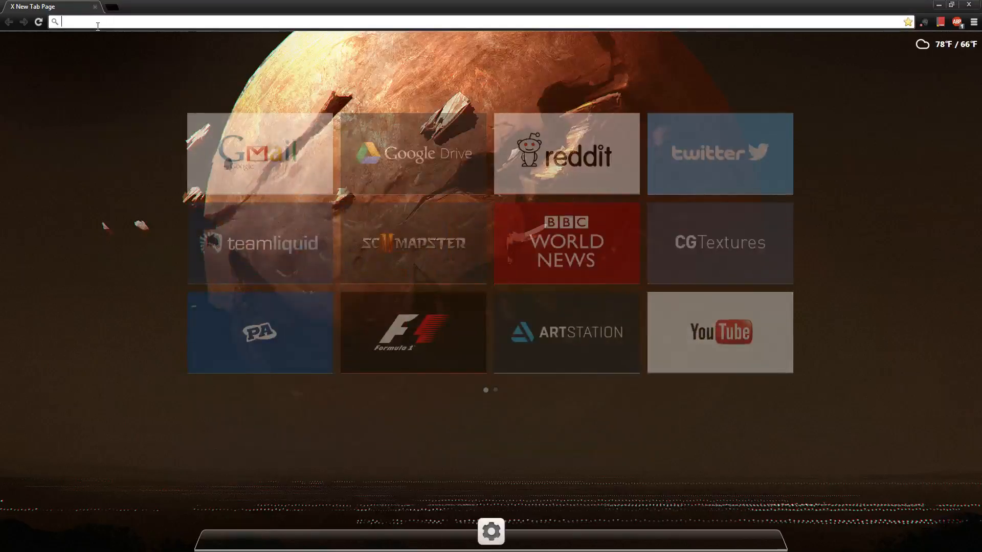
pyautogui.write('nvidia%20dds%20plugin&safe=off')
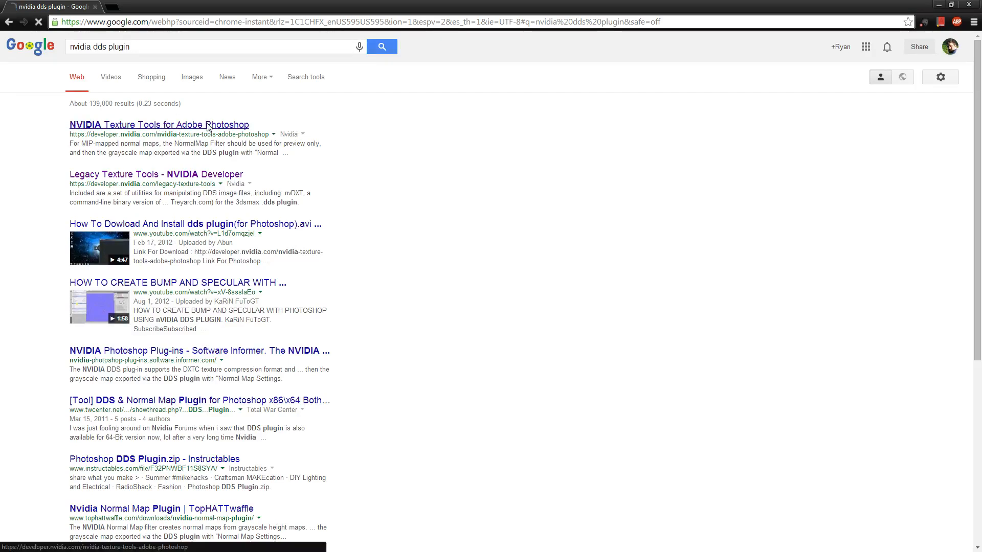
# Step: Download the Windows 64-bit NVIDIA Texture Tools installer, then minimize Chrome
pyautogui.click(158, 125)
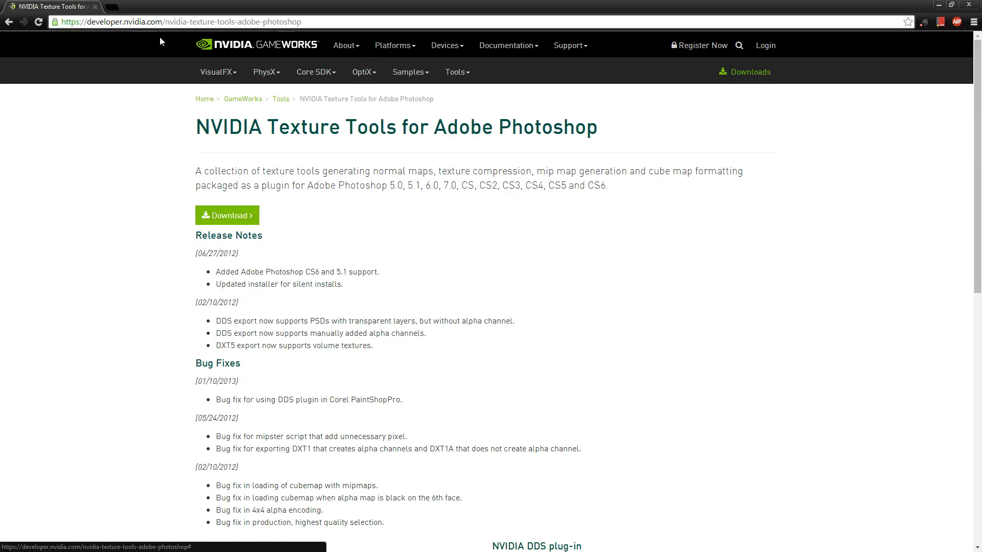
pyautogui.moveTo(239, 218)
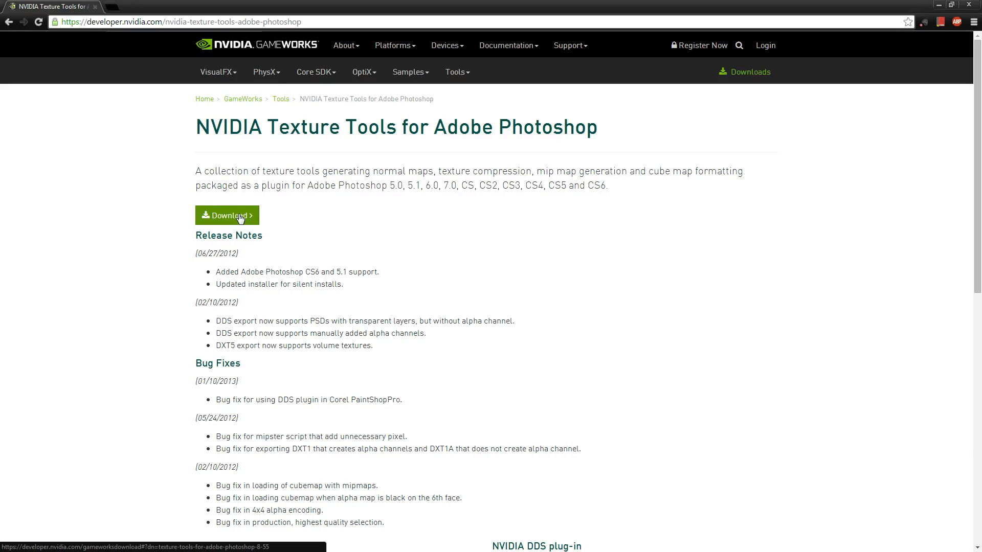
pyautogui.click(227, 215)
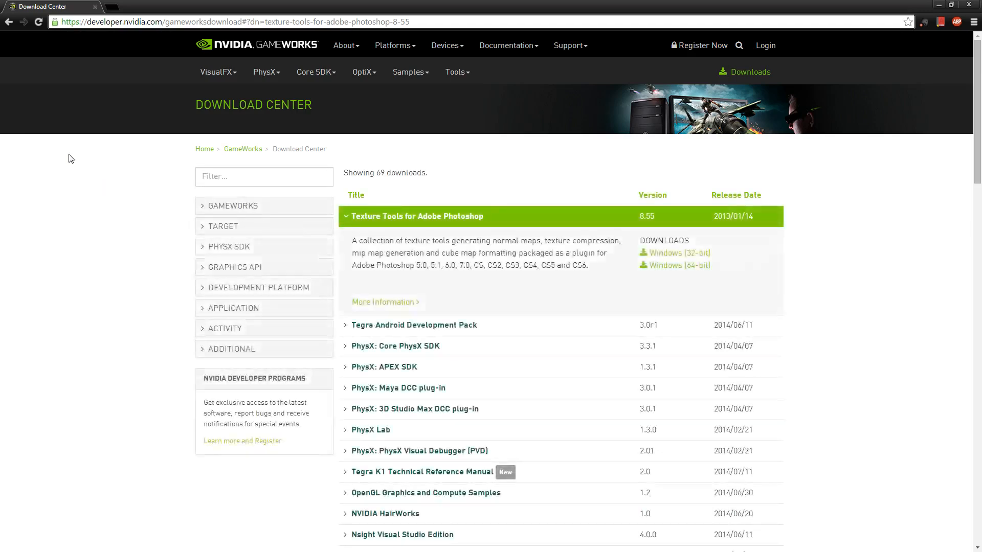
pyautogui.moveTo(702, 282)
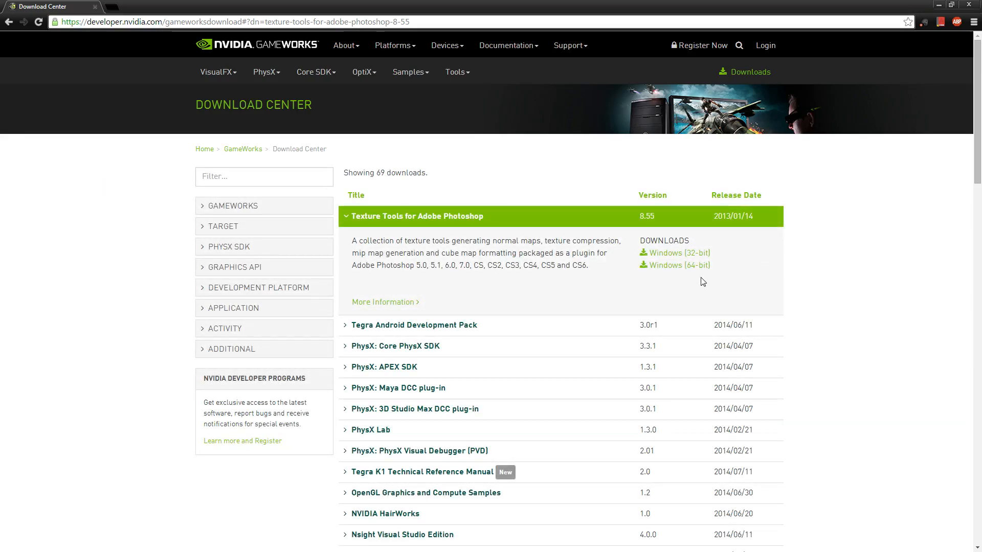
pyautogui.moveTo(701, 271)
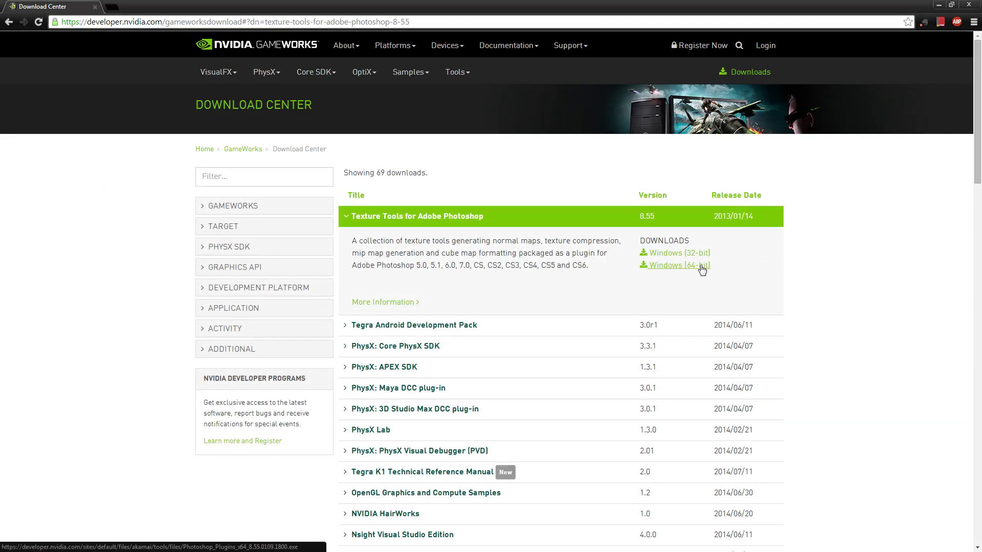
pyautogui.click(680, 265)
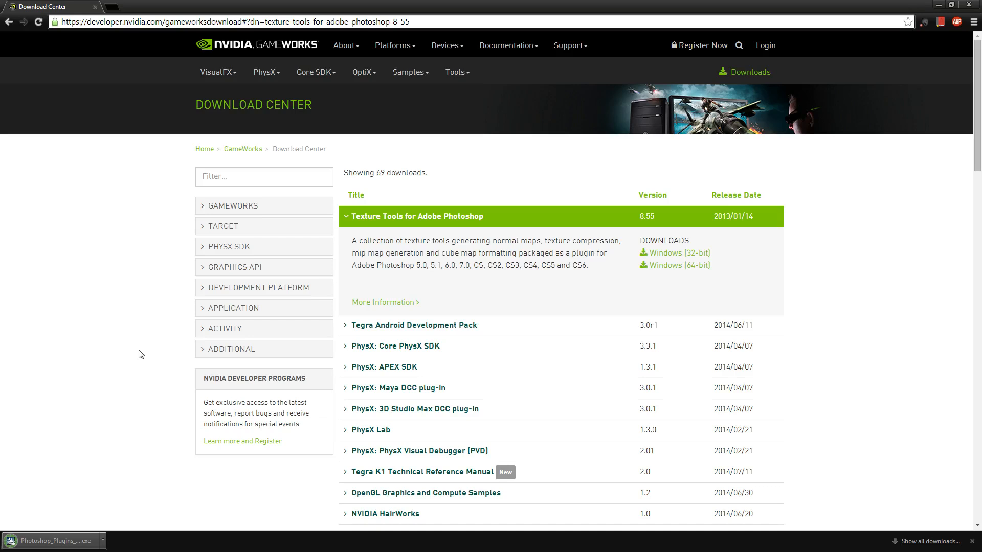
pyautogui.moveTo(131, 333)
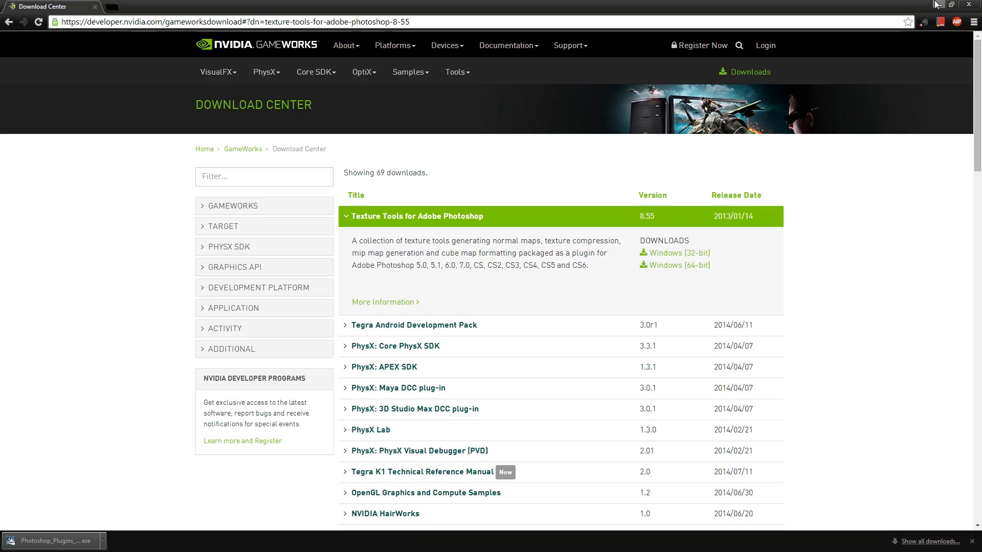
pyautogui.moveTo(939, 4)
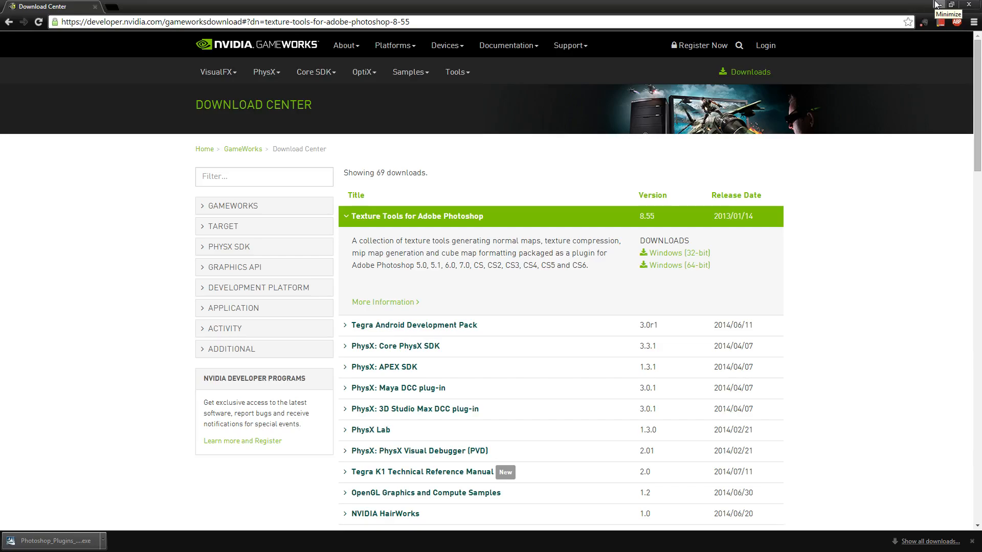
pyautogui.click(939, 4)
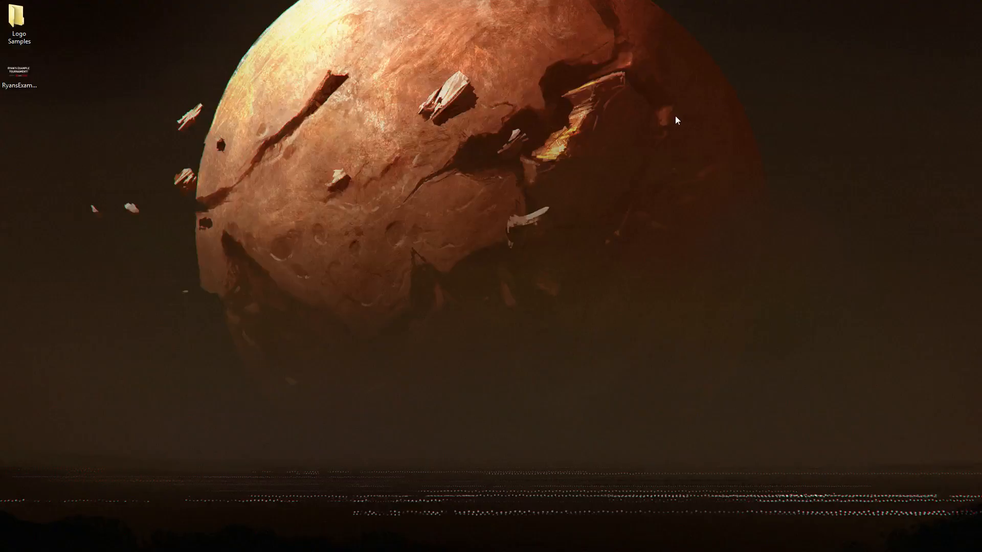
# Step: Open RyansExampleTournament.png from the desktop in Adobe Photoshop
pyautogui.click(21, 70)
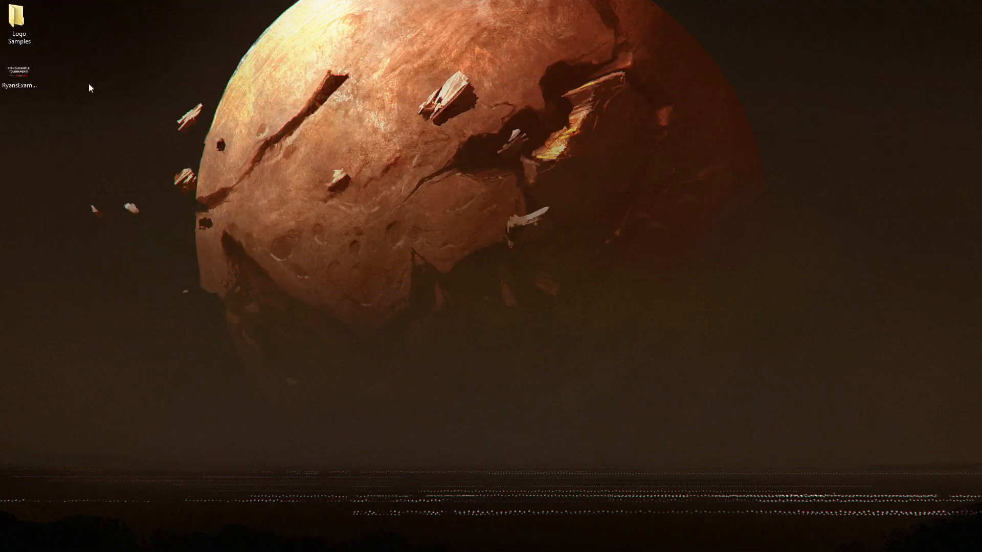
pyautogui.rightClick(17, 76)
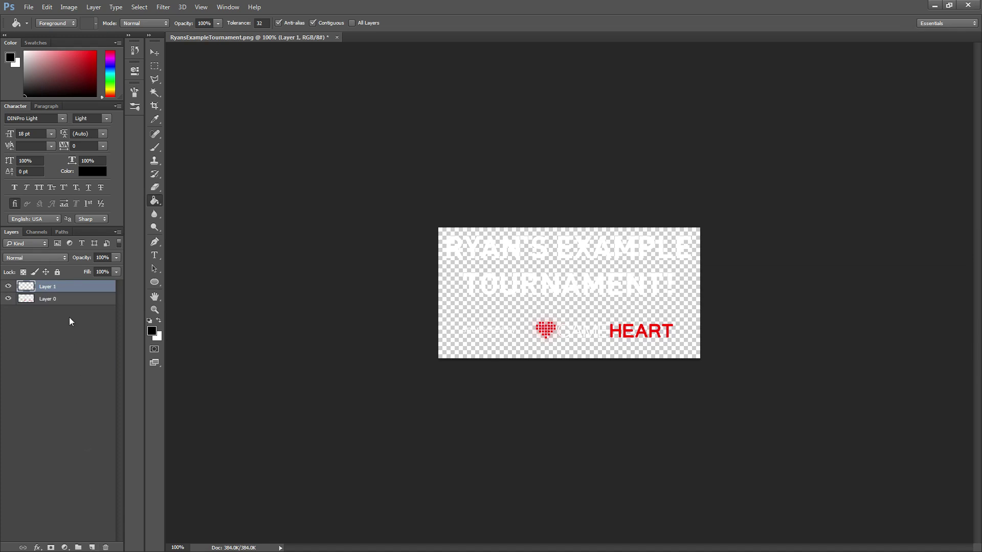
pyautogui.moveTo(59, 301)
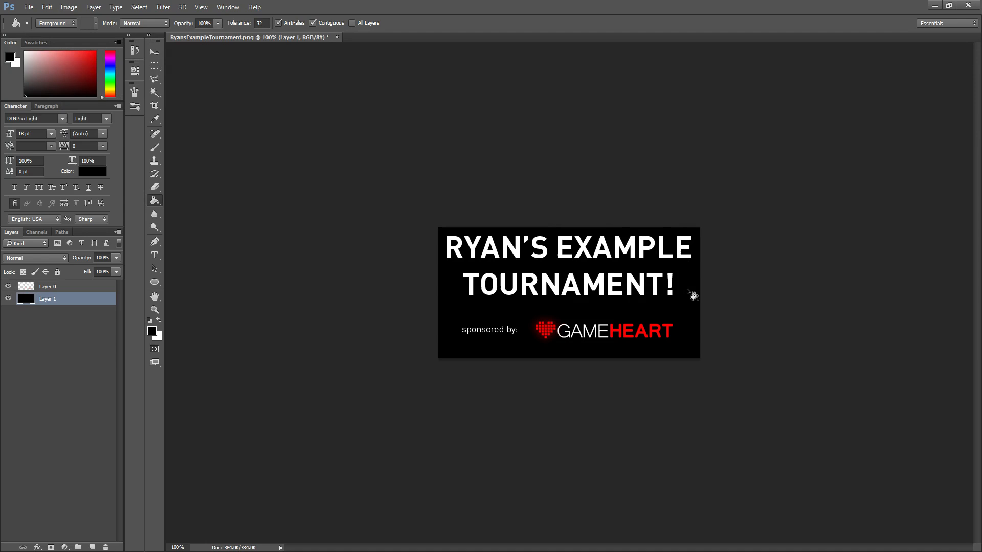
pyautogui.moveTo(268, 247)
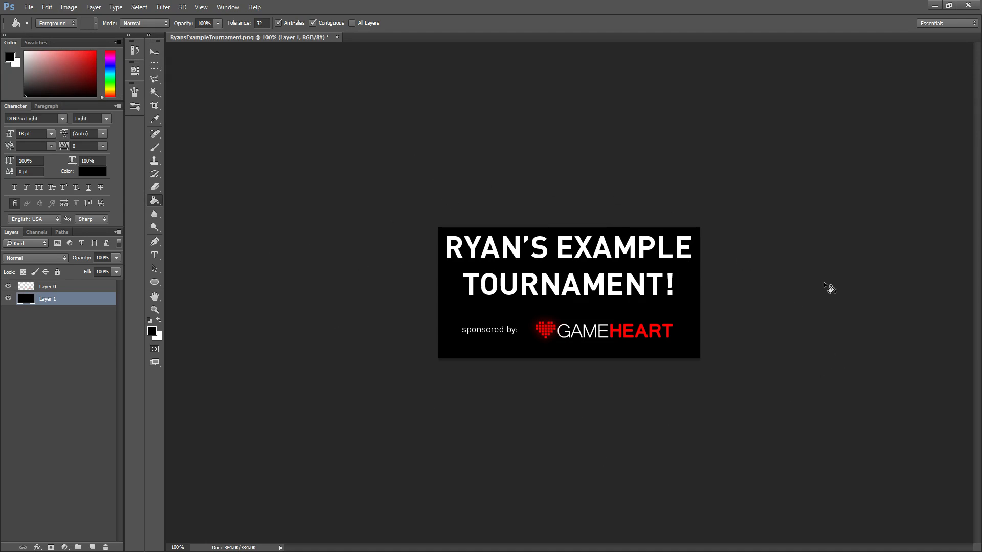
pyautogui.moveTo(793, 292)
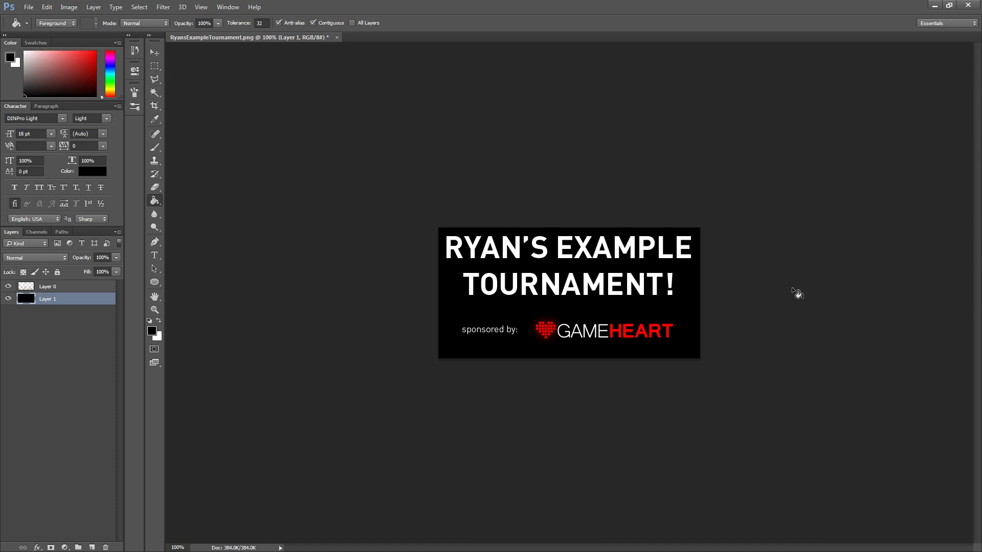
# Step: Switch from the Paint Bucket to the Move tool after filling Layer 1 black
pyautogui.click(155, 51)
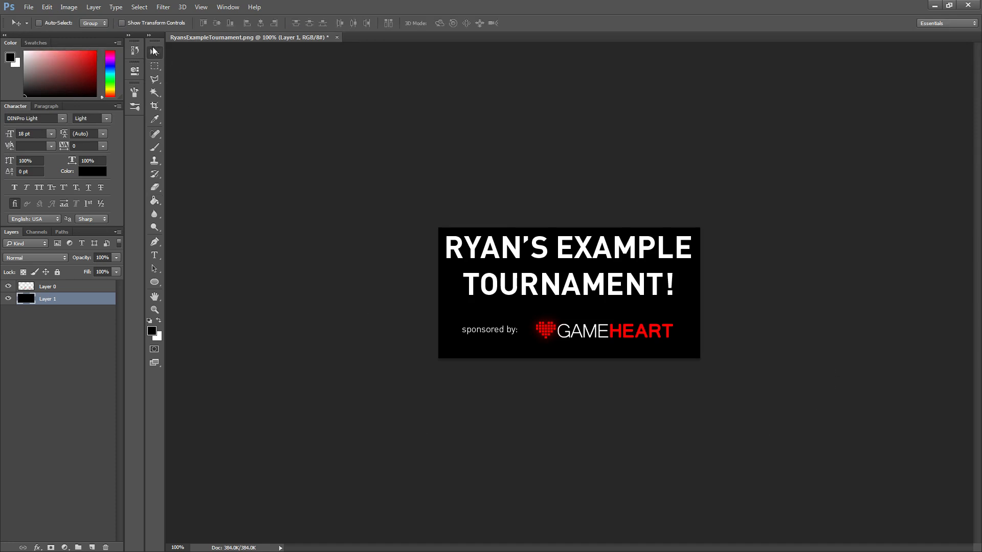
pyautogui.moveTo(154, 206)
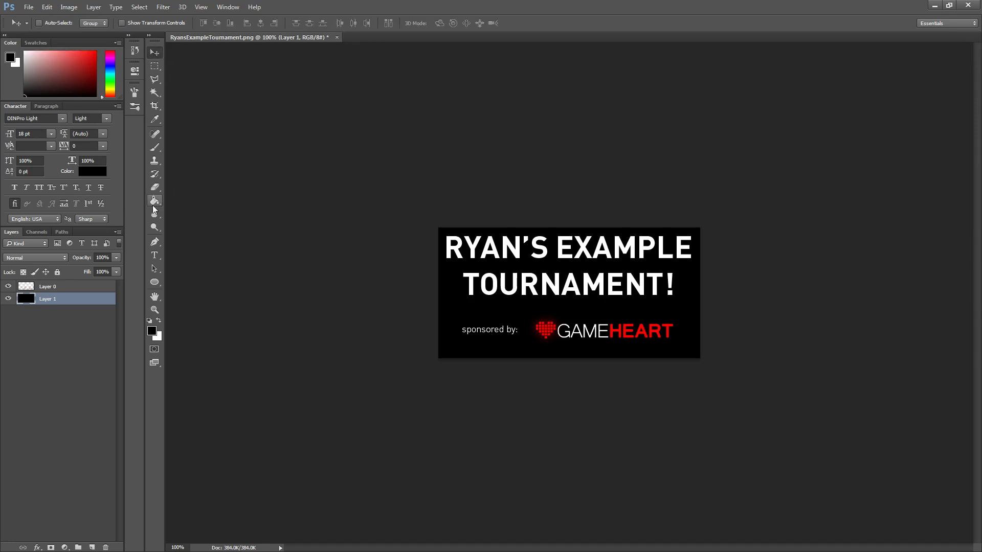
pyautogui.moveTo(155, 201)
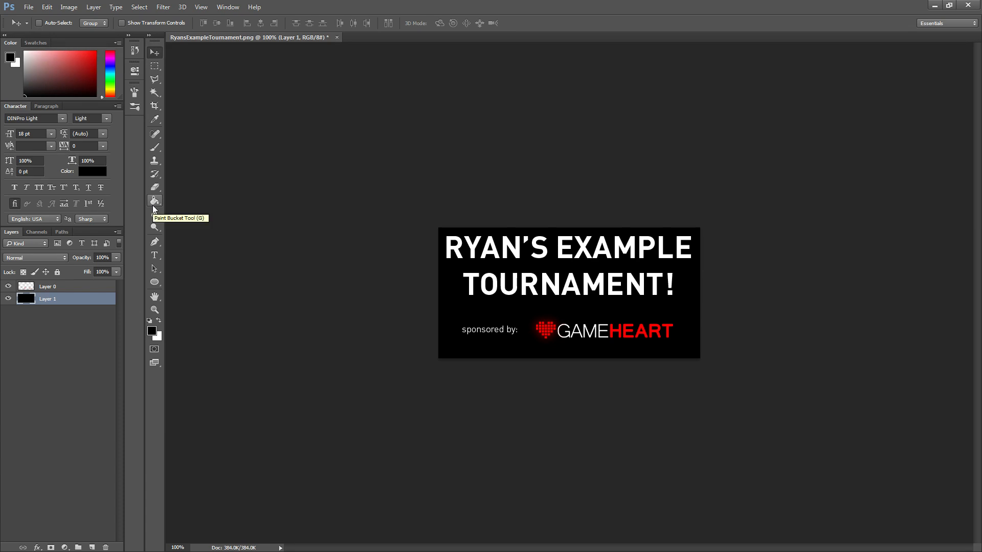
pyautogui.moveTo(82, 297)
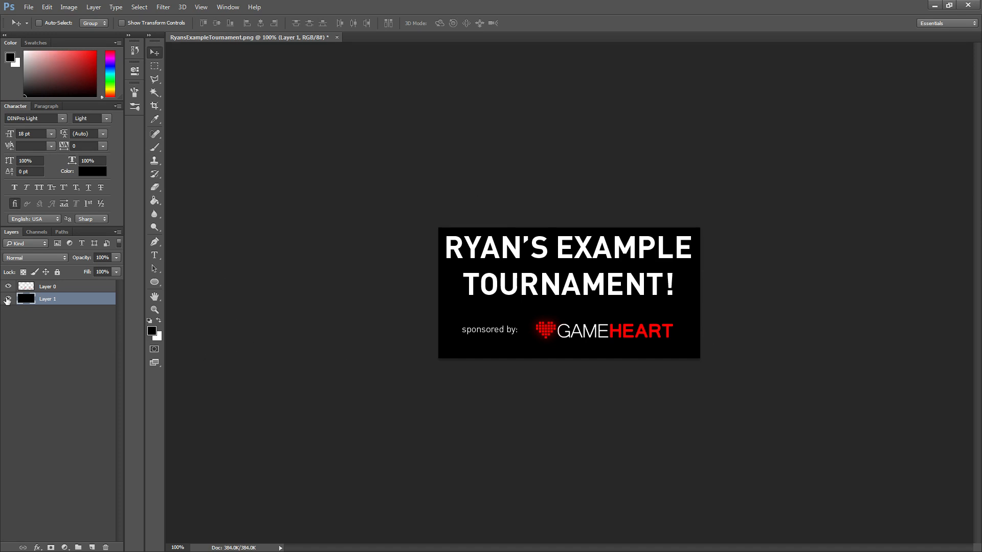
# Step: Hide the black background layer, leaving the logo over transparency
pyautogui.click(7, 299)
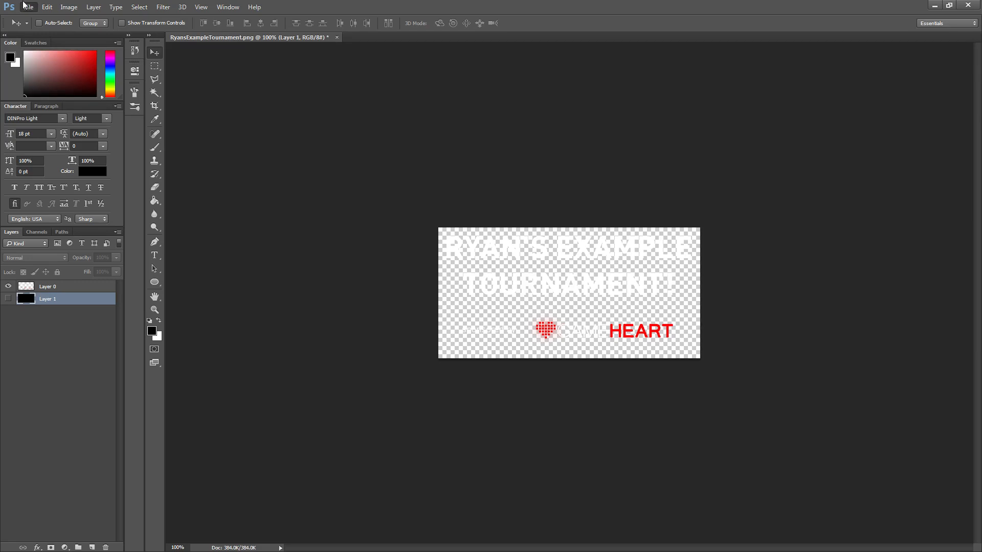
pyautogui.moveTo(414, 320)
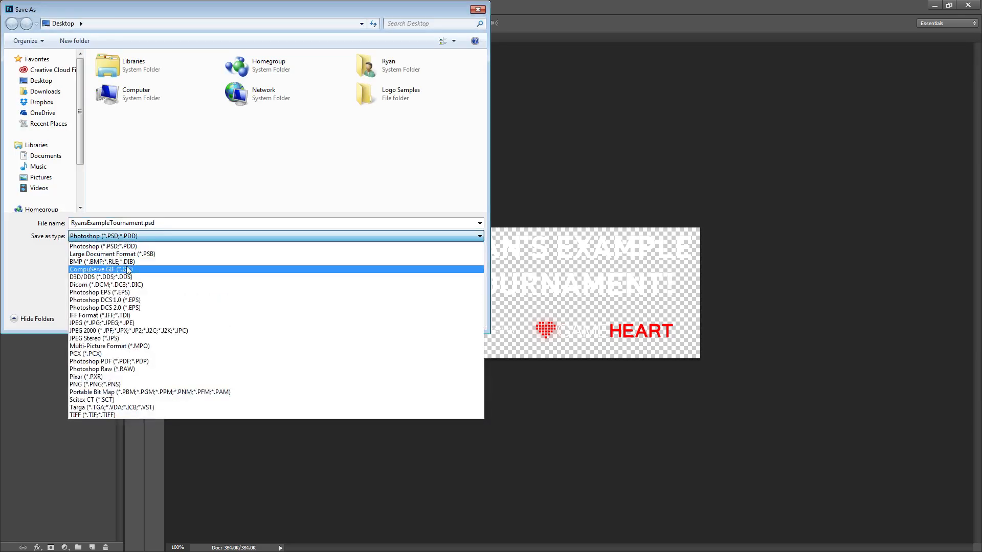
# Step: Save the logo as D3D/DDS named League1.dds into the Logo Samples folder
pyautogui.click(92, 276)
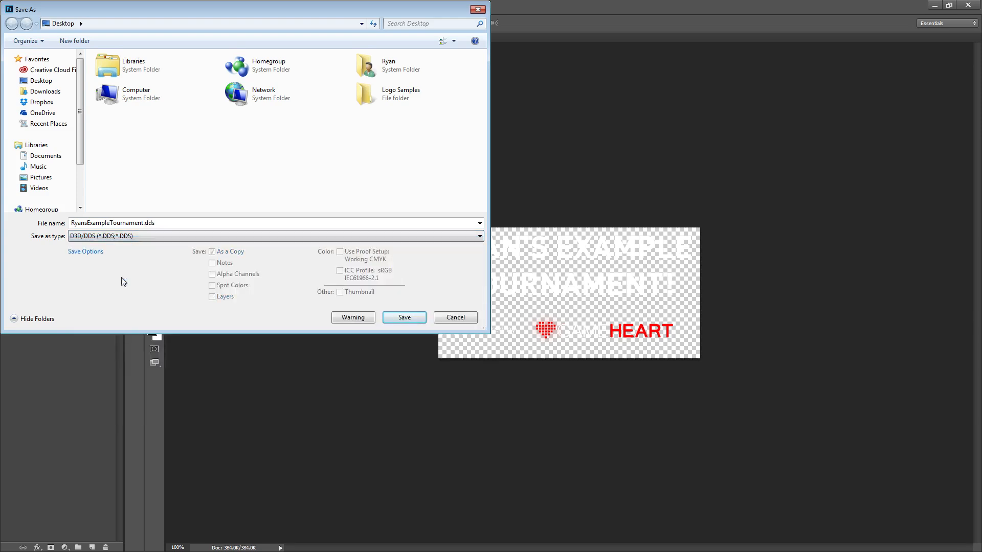
pyautogui.moveTo(360, 209)
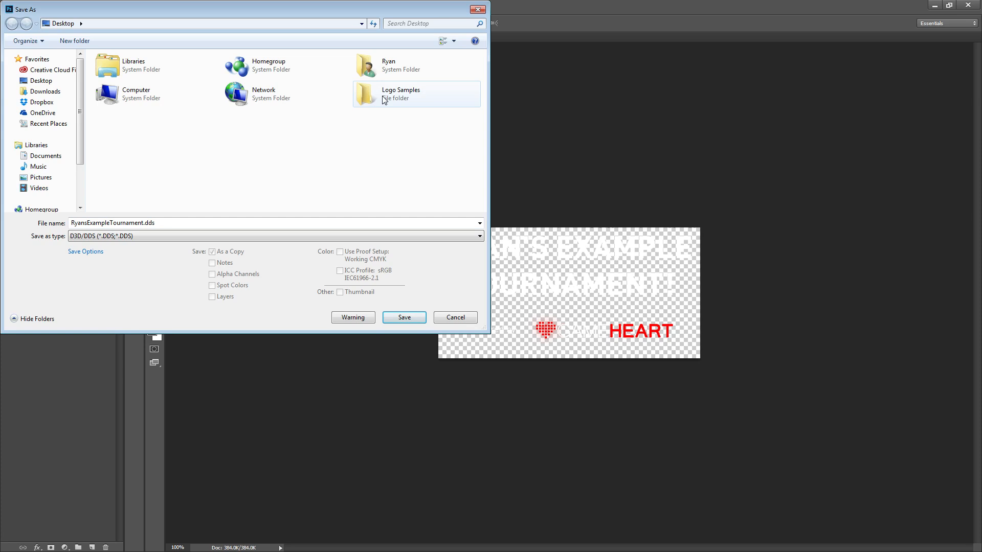
pyautogui.doubleClick(400, 90)
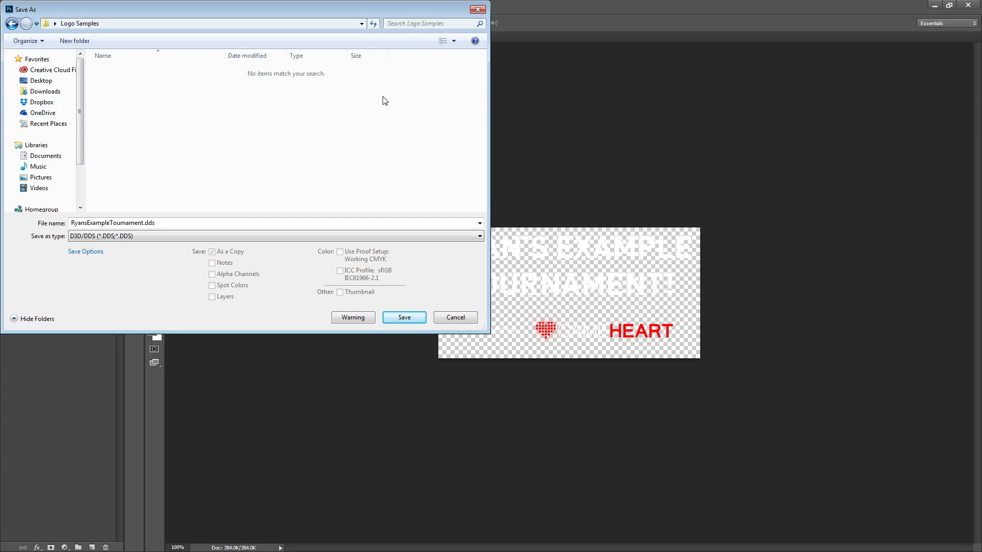
pyautogui.click(145, 223)
pyautogui.write('League1')
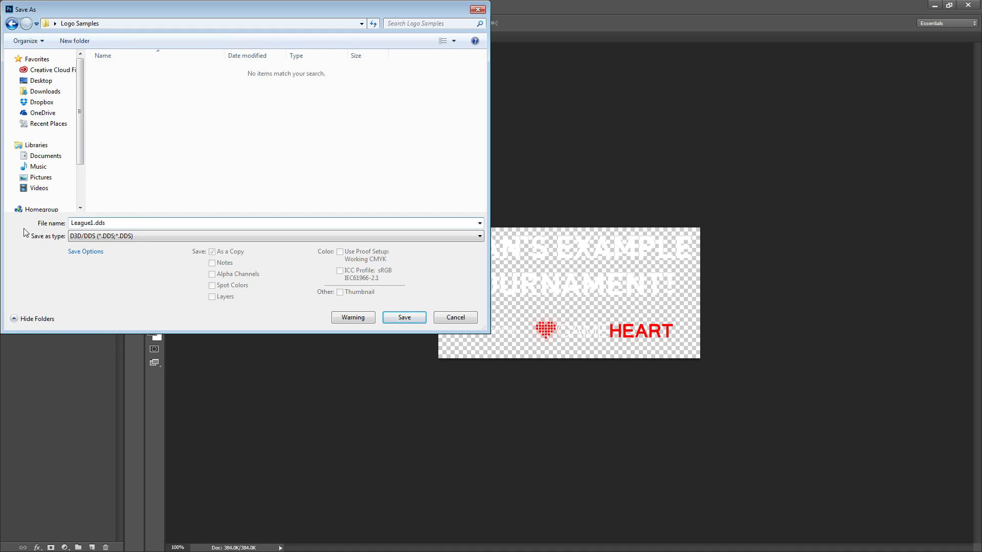
pyautogui.moveTo(208, 149)
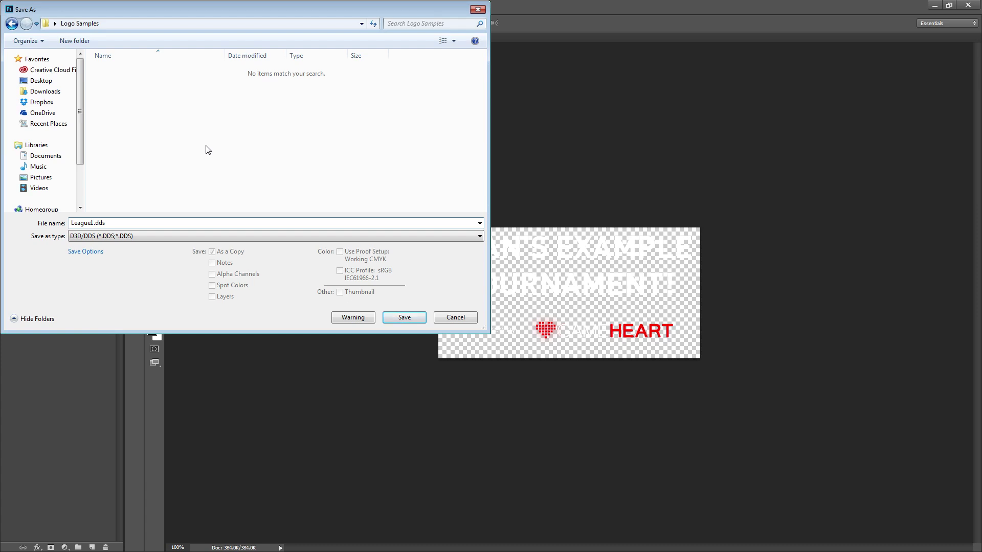
pyautogui.click(95, 223)
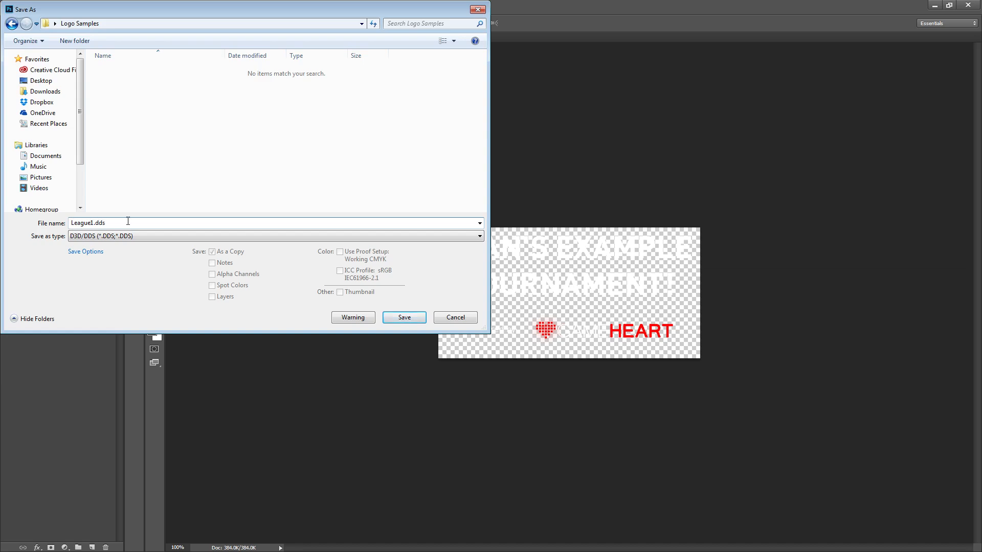
pyautogui.moveTo(216, 208)
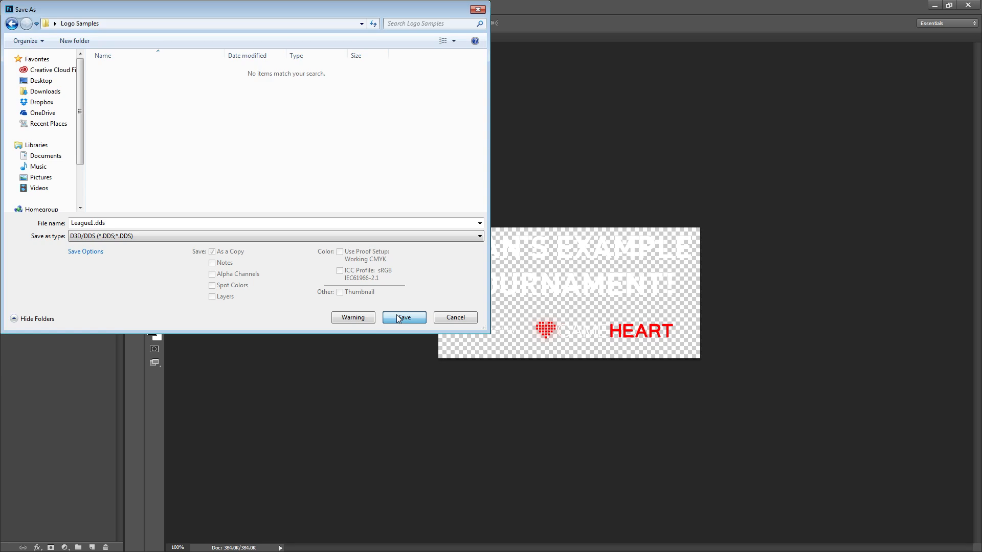
pyautogui.click(404, 317)
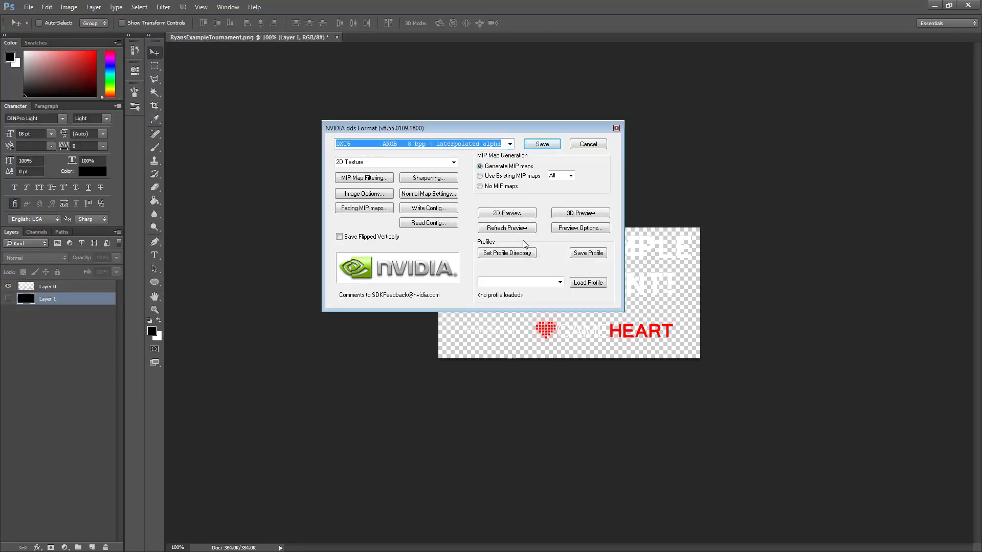
# Step: Export the DDS with DXT5 ARGB interpolated-alpha compression
pyautogui.click(509, 143)
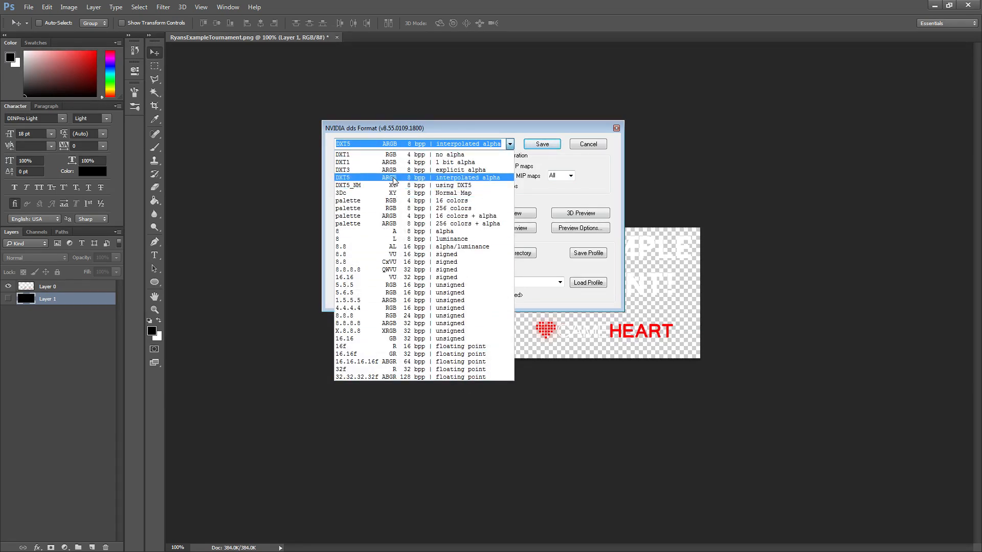
pyautogui.click(391, 178)
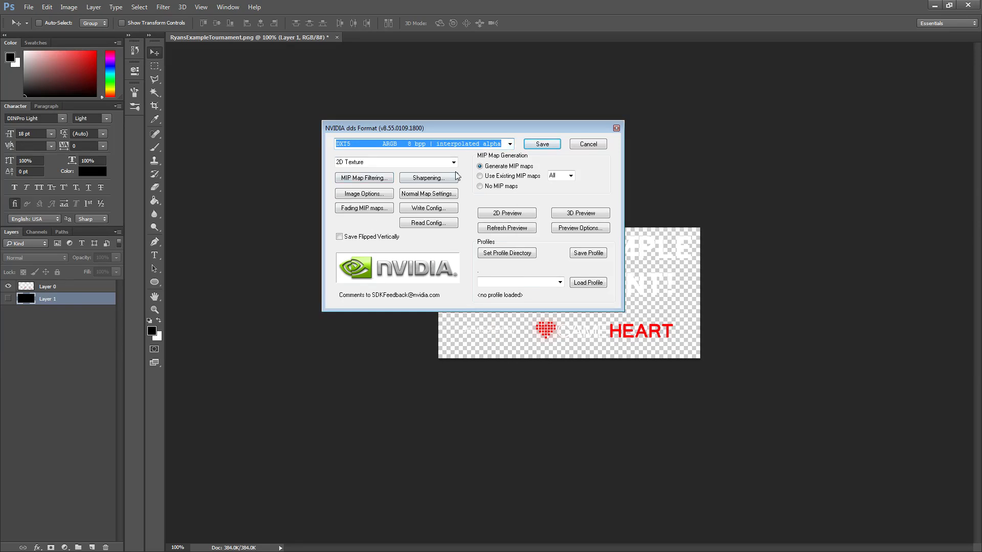
pyautogui.click(508, 143)
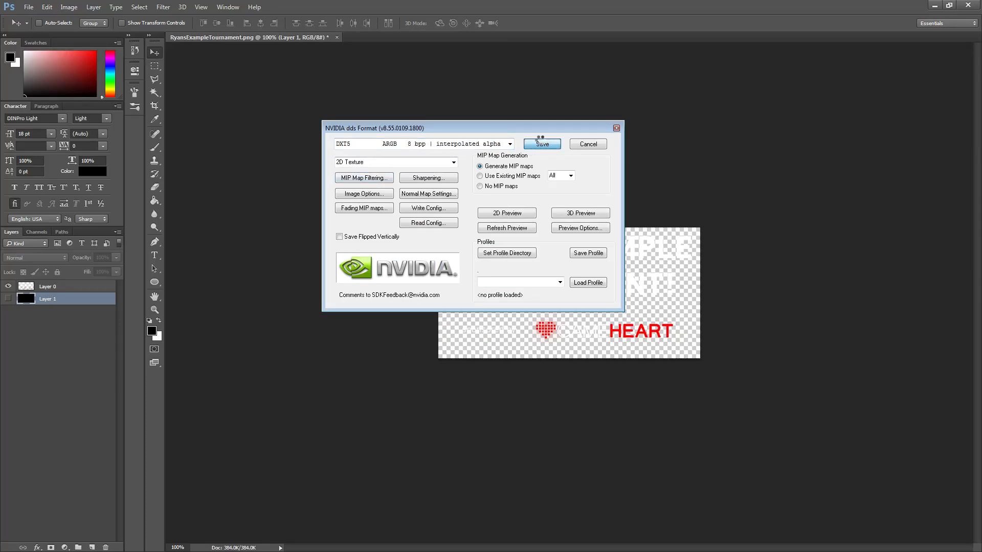
pyautogui.click(542, 143)
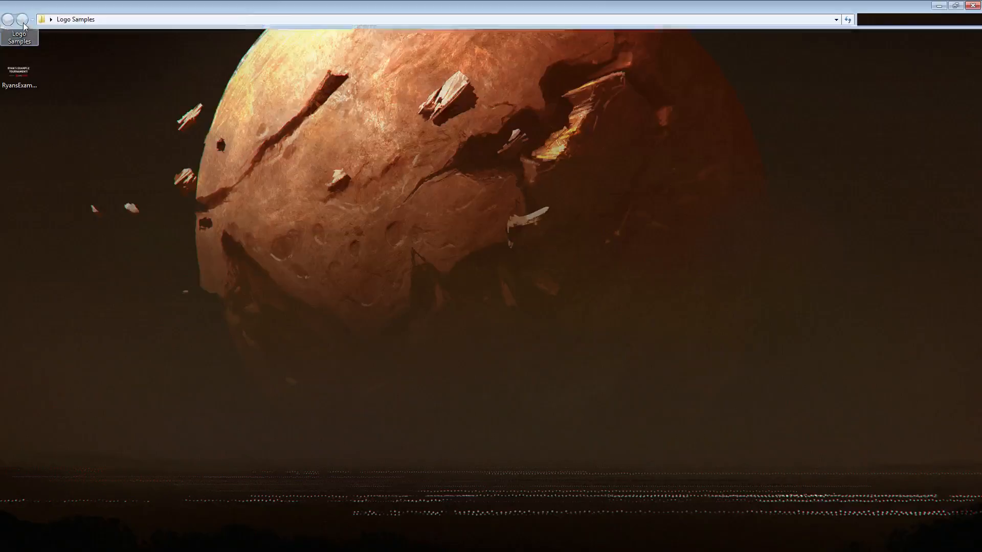
# Step: Dismiss Windows' can't-open message and open League1.dds with Photoshop instead
pyautogui.doubleClick(114, 66)
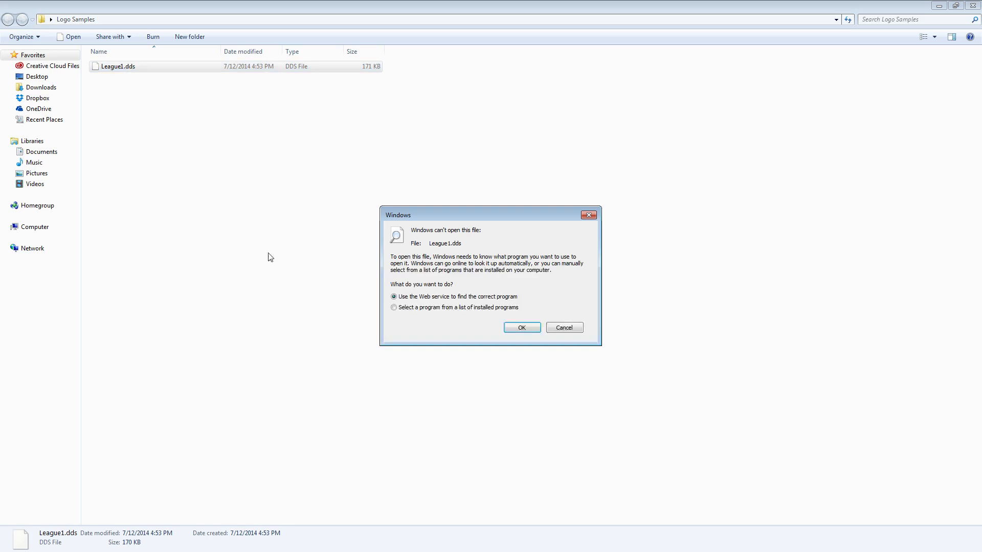
pyautogui.click(565, 327)
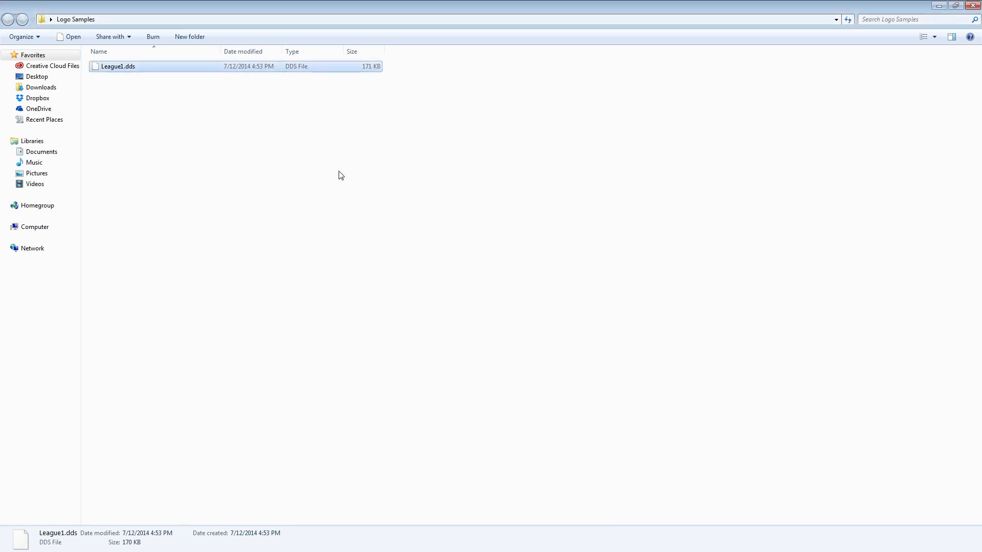
pyautogui.rightClick(118, 67)
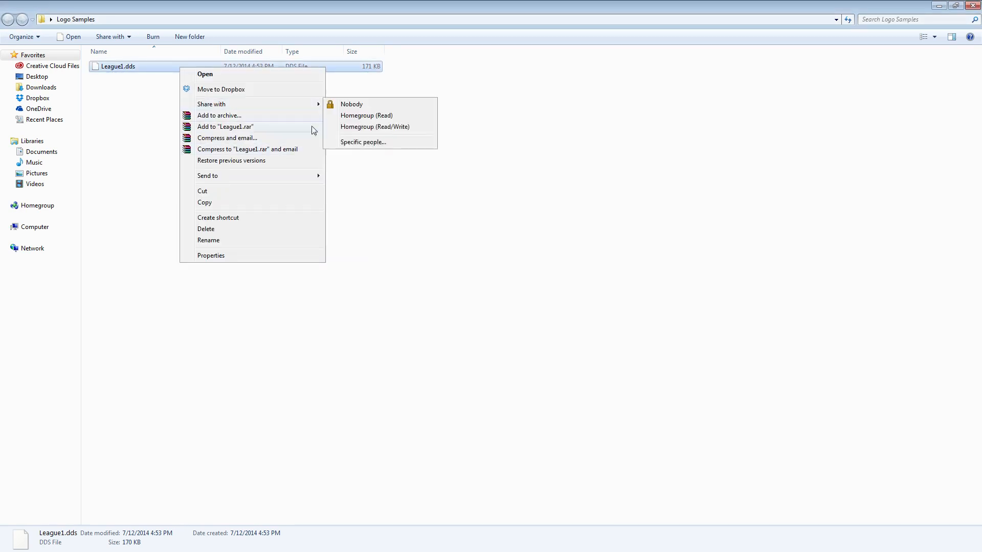
pyautogui.moveTo(174, 78)
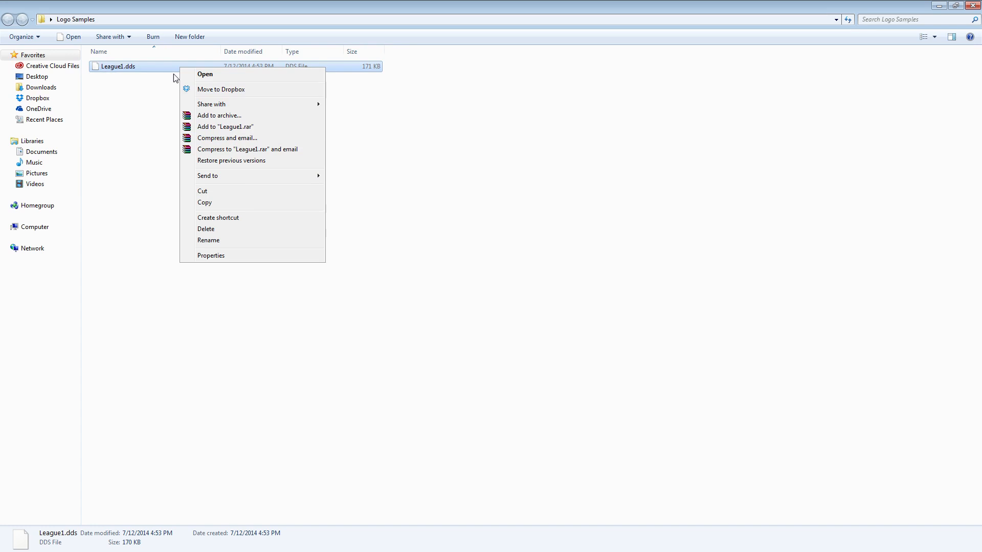
pyautogui.click(205, 74)
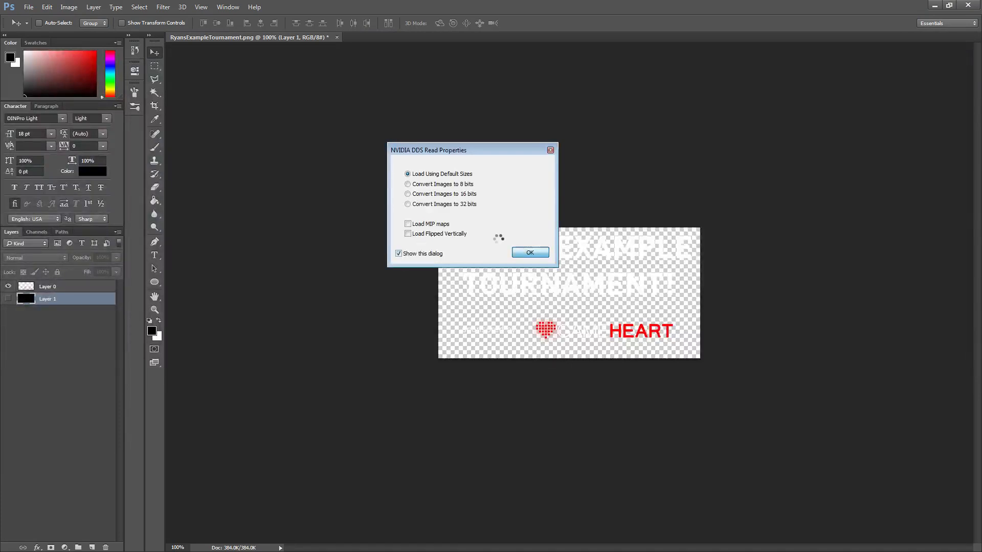
# Step: Load League1.dds with default read sizes, view its layers, then close it
pyautogui.click(530, 251)
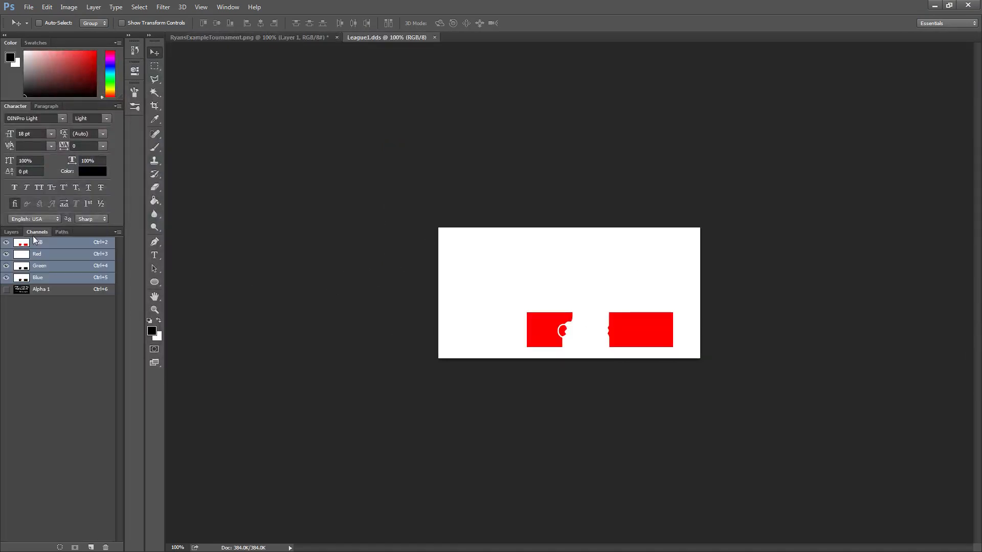
pyautogui.click(11, 232)
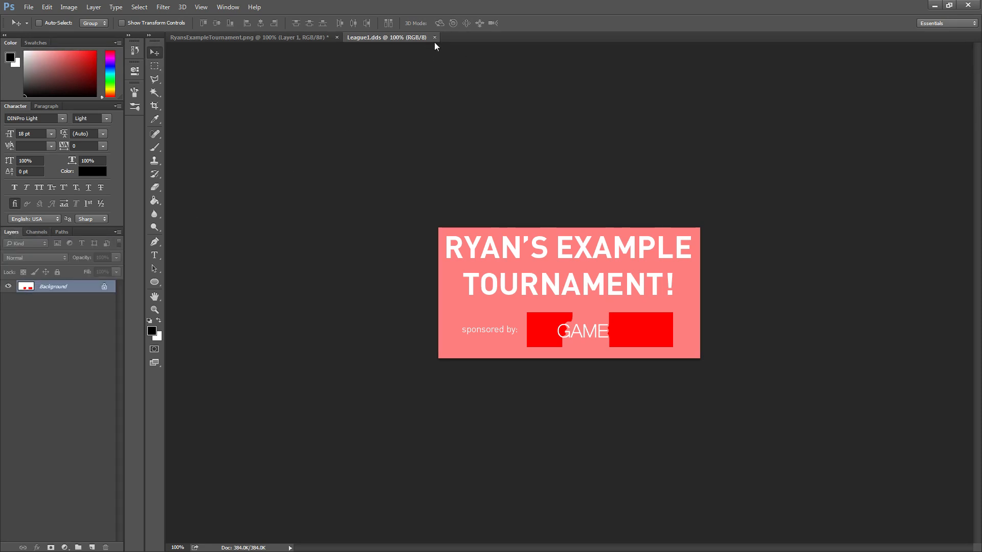
pyautogui.click(243, 37)
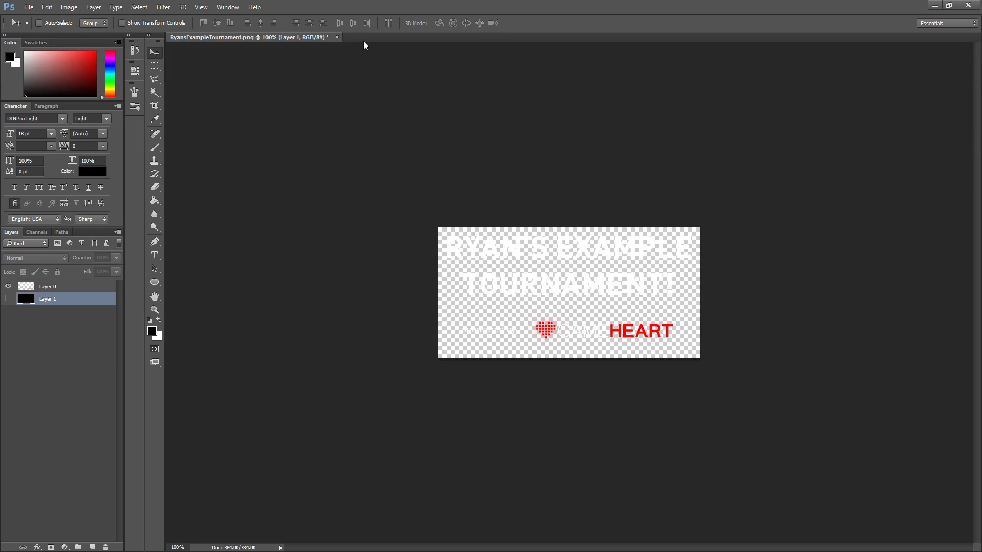
pyautogui.moveTo(352, 19)
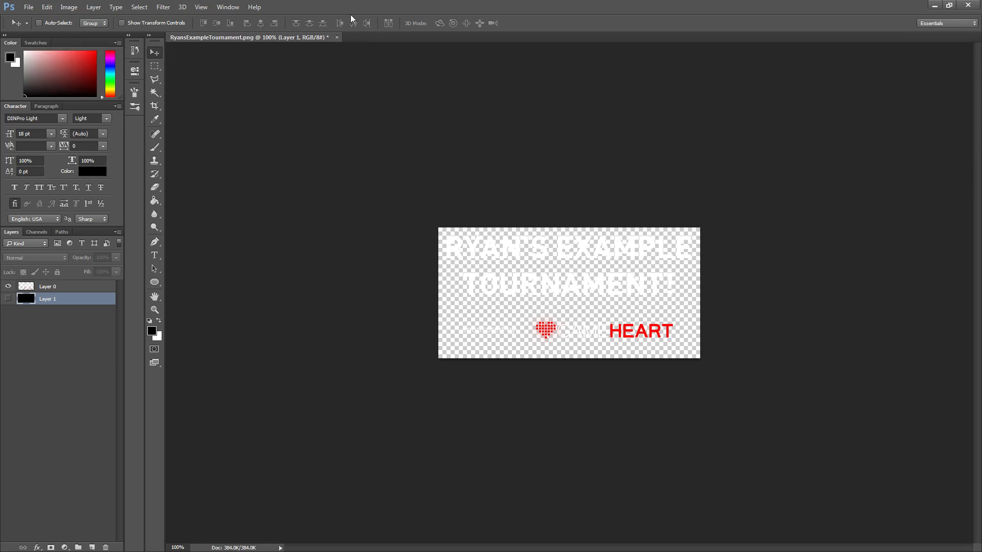